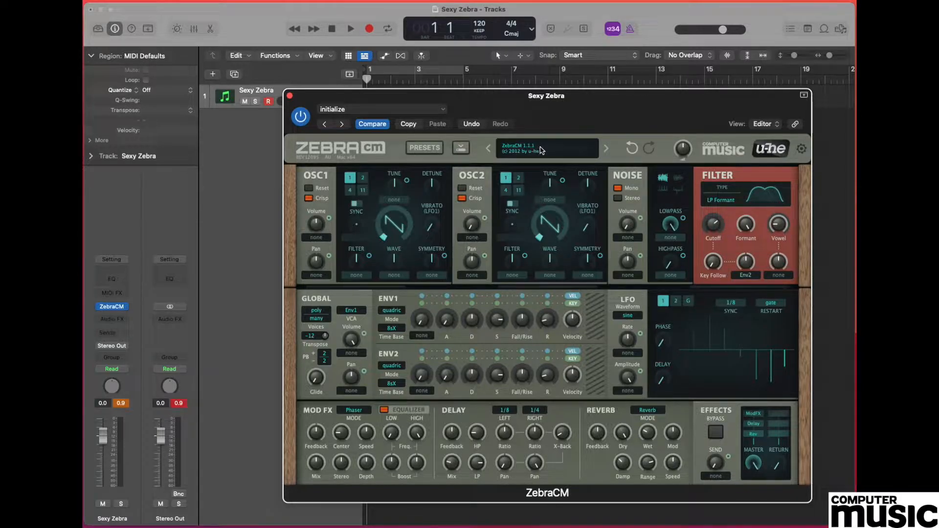
mouse_move(533, 150)
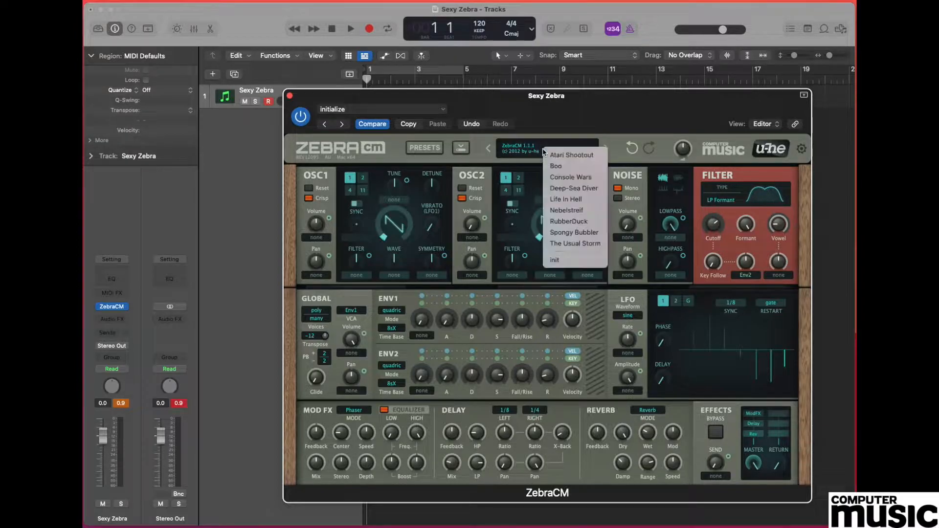
mouse_move(554, 259)
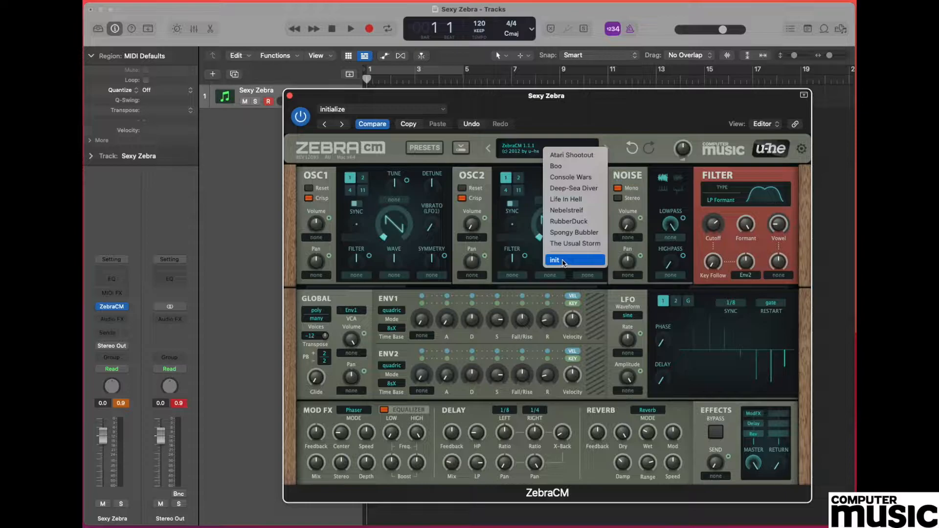
Load the init preset, resetting the patch to a plain LP 12dB filter.
left_click(554, 258)
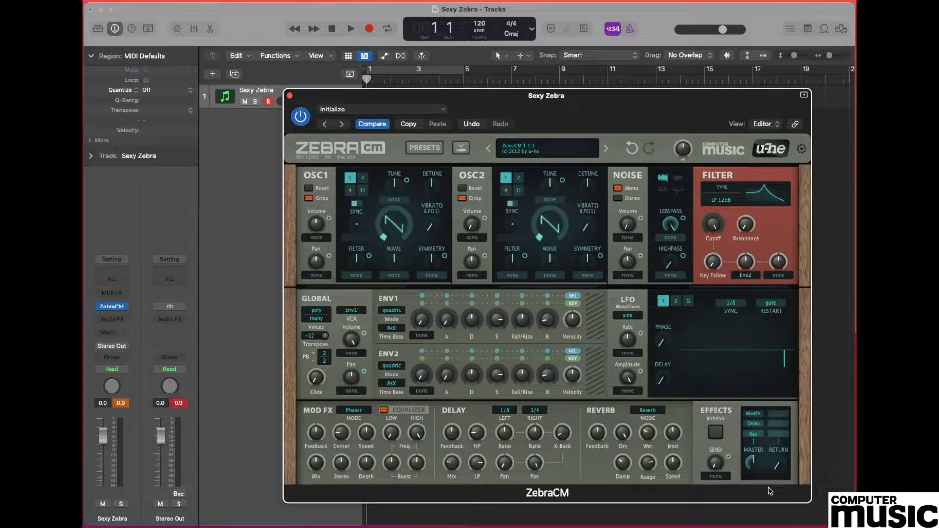
mouse_move(769, 482)
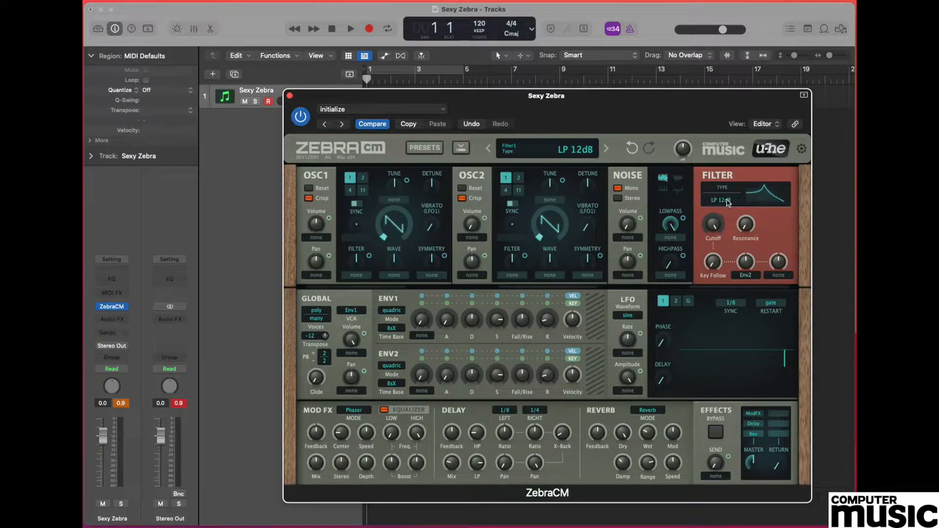
Switch the filter to LP Formant and bring up the Vowel mod source list.
left_click(745, 199)
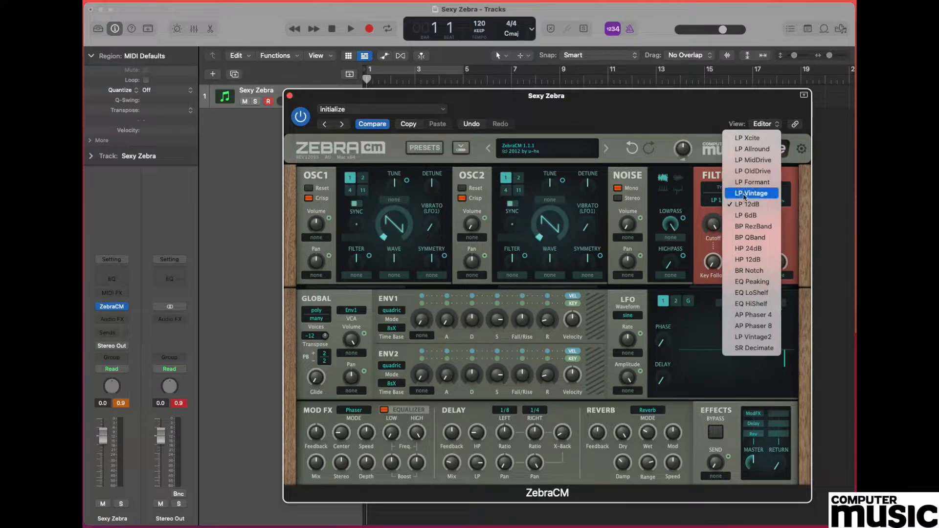
mouse_move(752, 182)
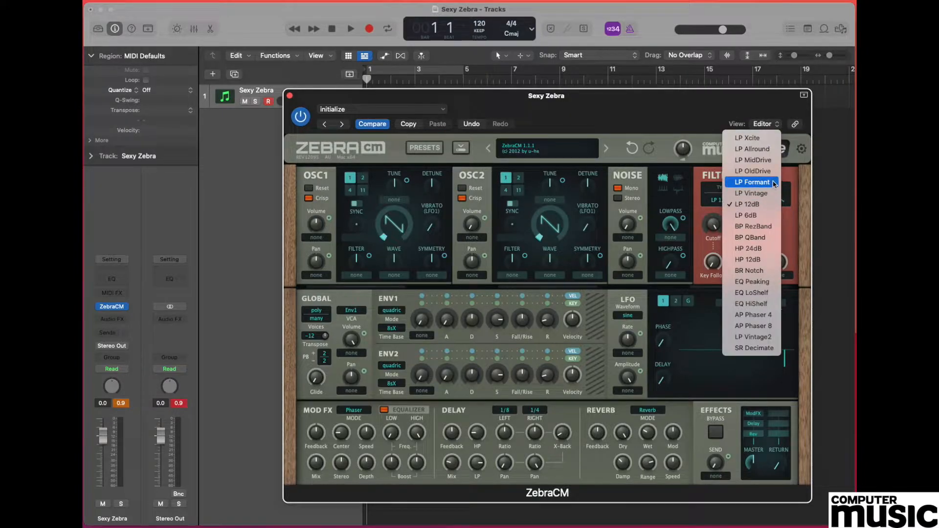
left_click(750, 182)
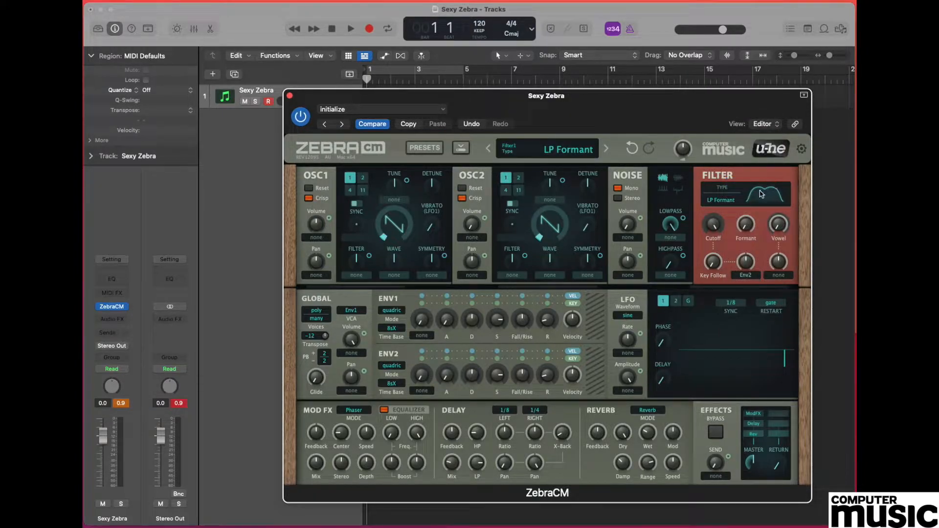
left_click(712, 226)
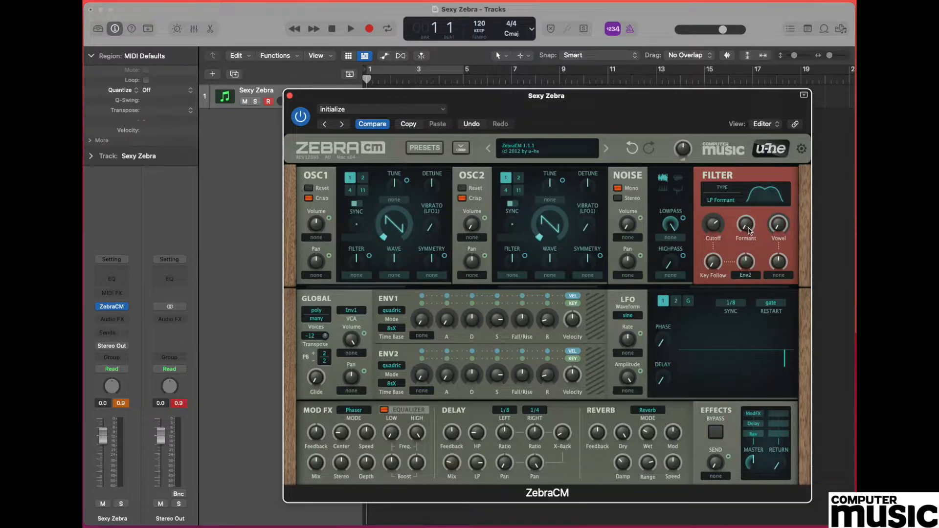
left_click(746, 229)
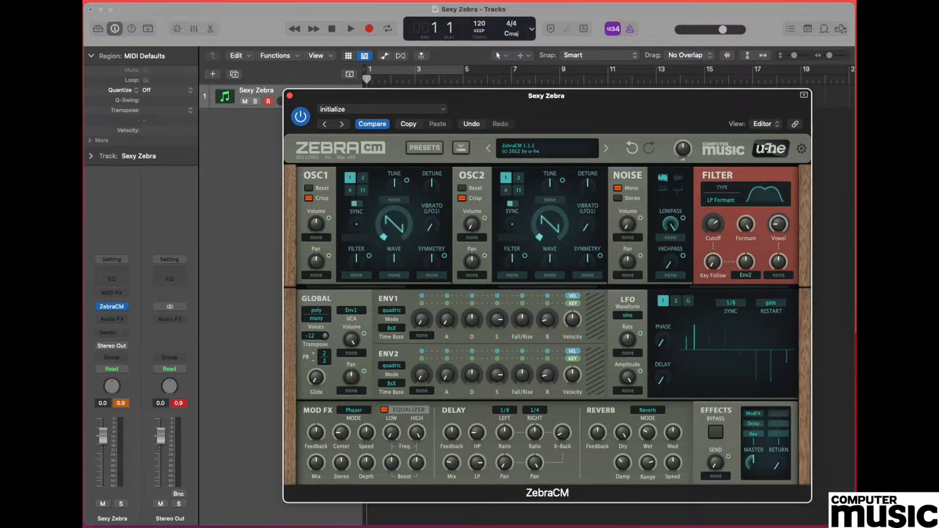
left_click(746, 262)
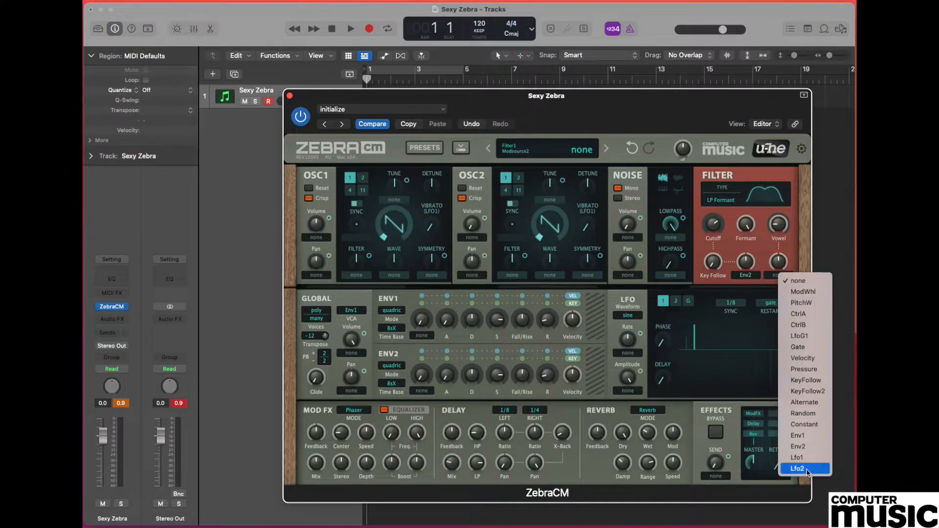
Assign LFO2 as the Vowel mod source and set LFO2 Sync to 1/4.
left_click(803, 469)
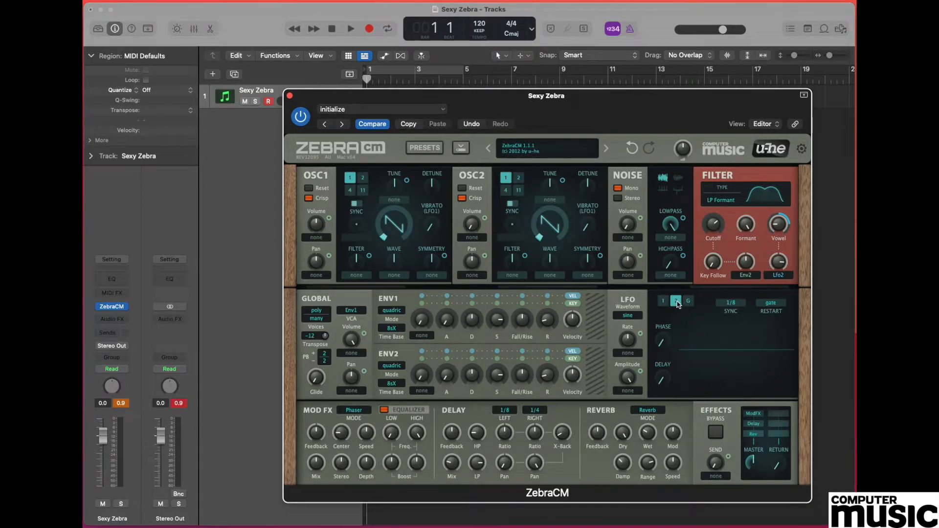
left_click(676, 303)
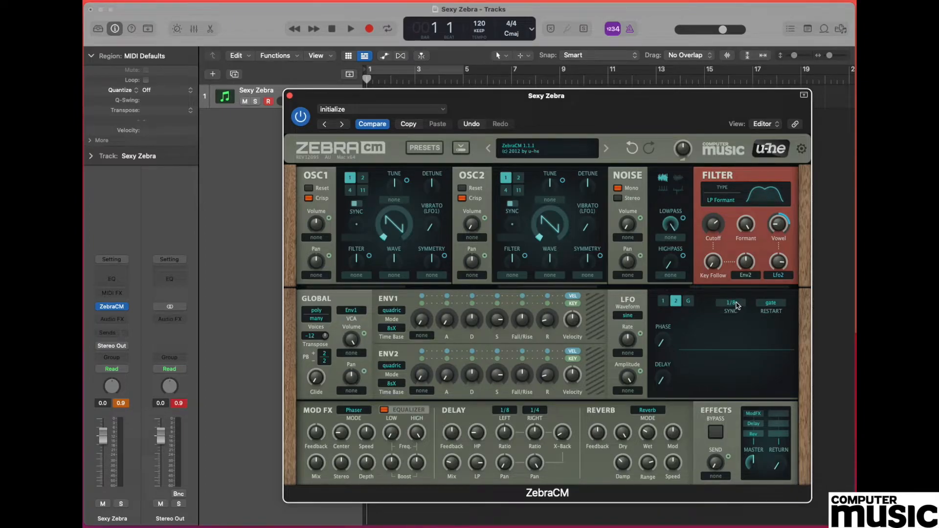
mouse_move(731, 305)
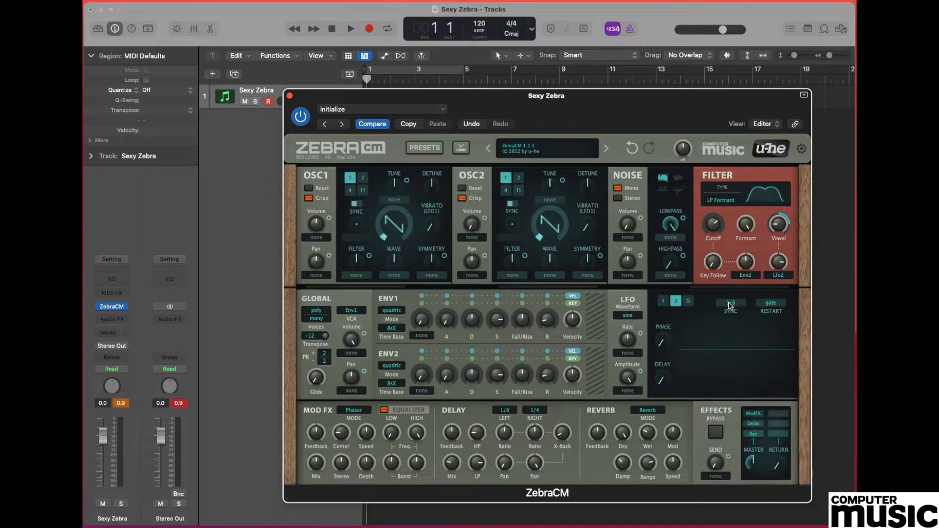
left_click(730, 305)
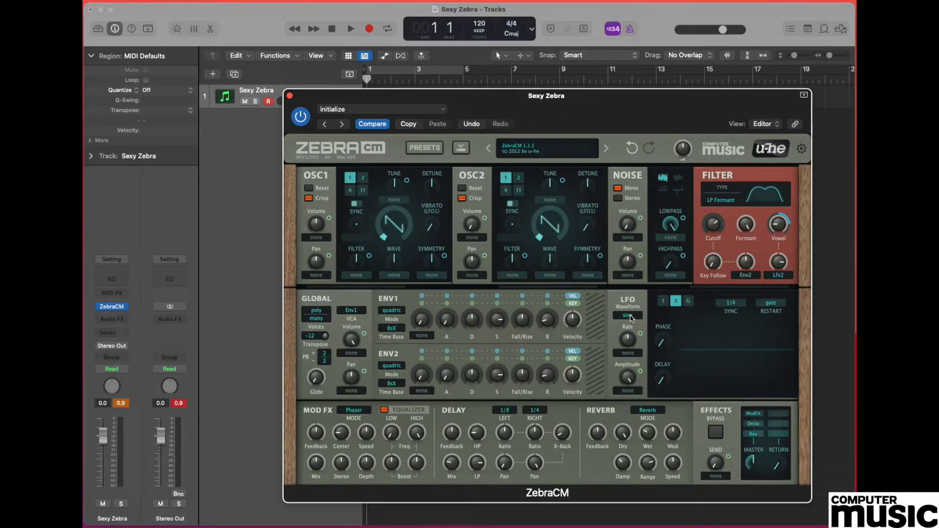
Set LFO2 to the user waveform in steps mode with 4 points.
left_click(628, 316)
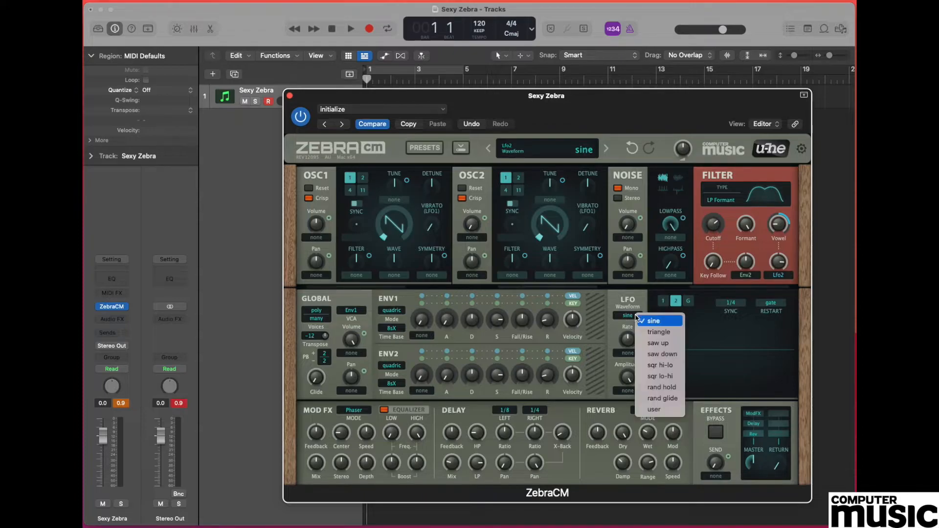
mouse_move(658, 410)
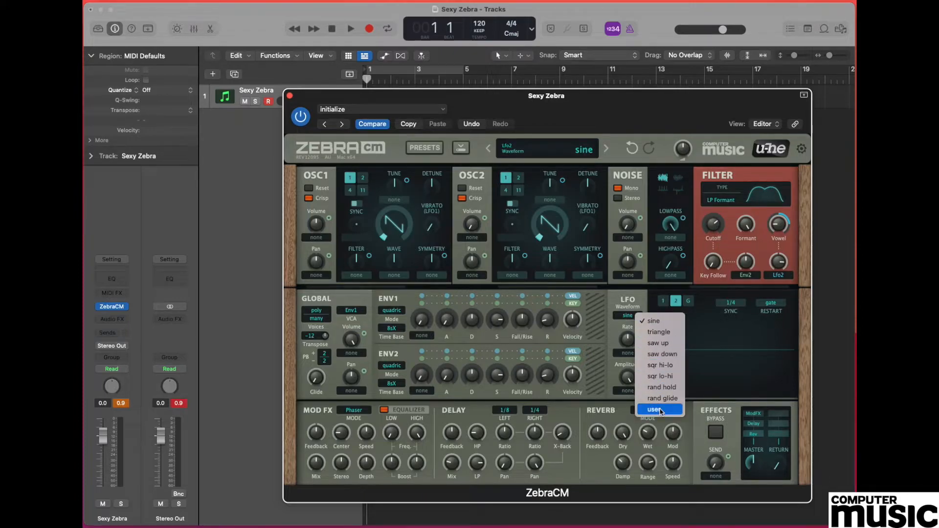
left_click(655, 409)
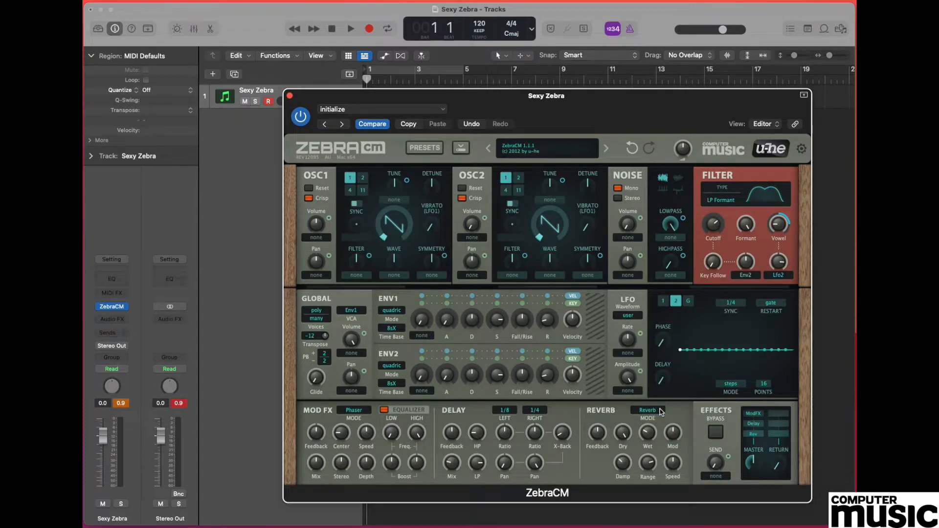
left_click(647, 410)
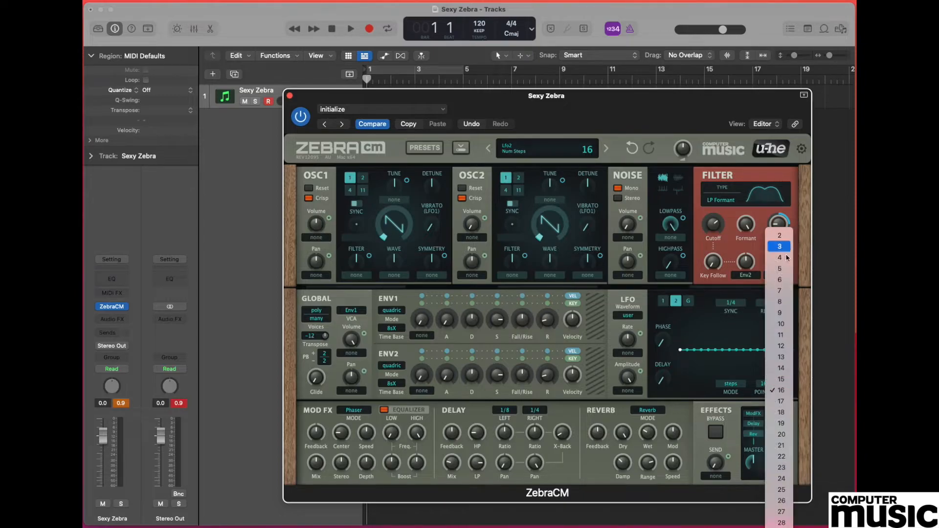
left_click(780, 257)
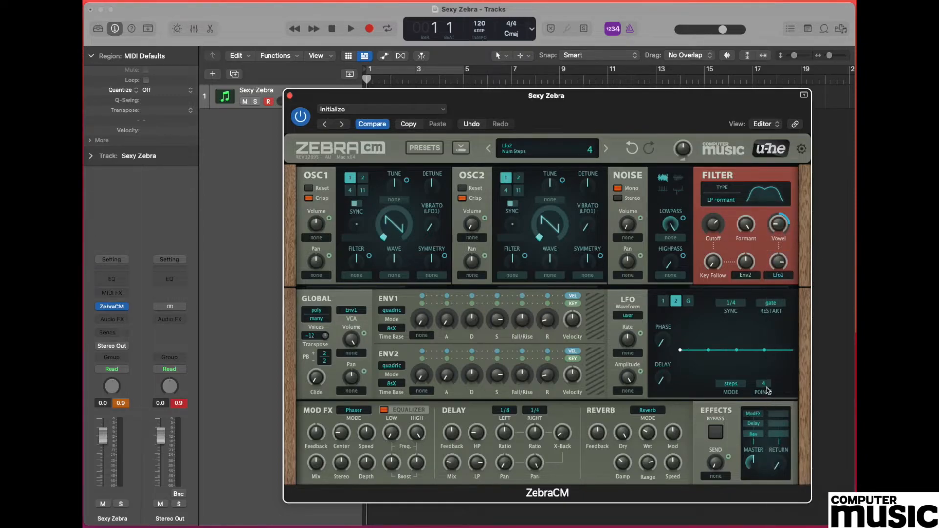